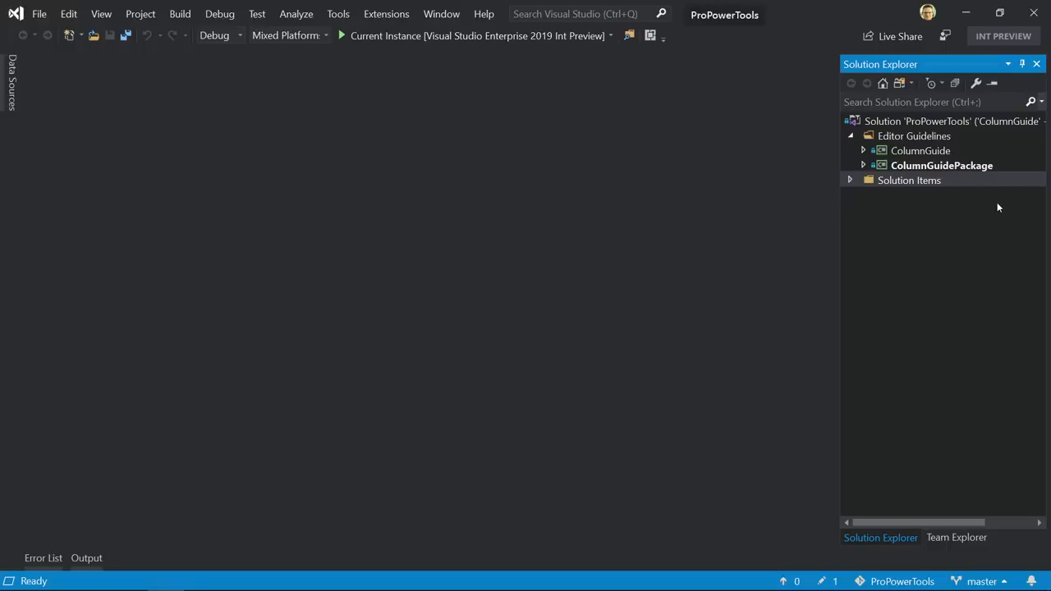
- Expand the ProPowerTools Solution Items folder to reveal files such as FinalPublicKey.snk
{"action": "left_click", "coordinate": [910, 179]}
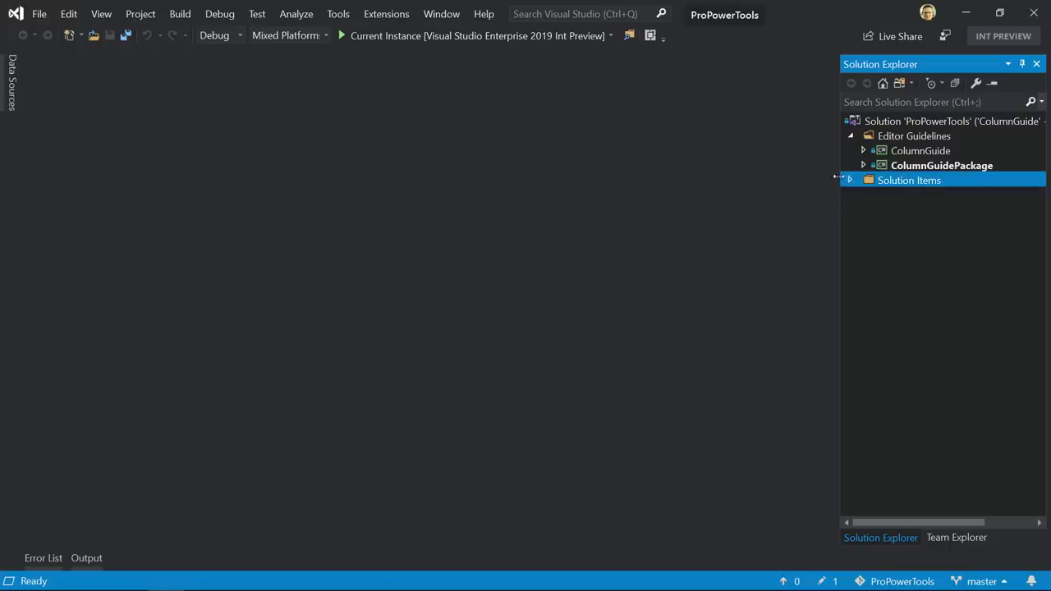
{"action": "left_click", "coordinate": [851, 179]}
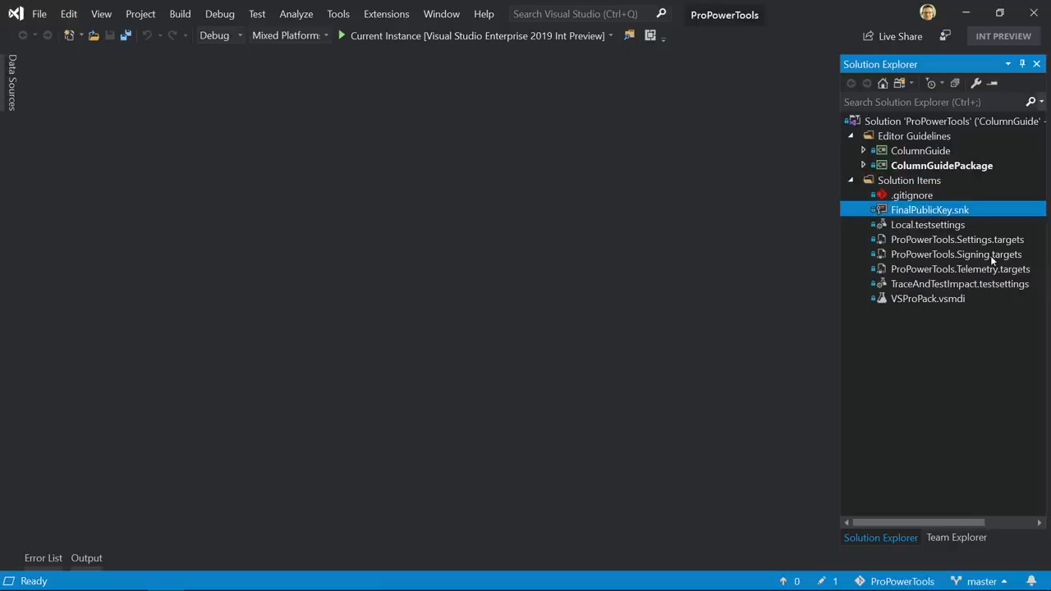